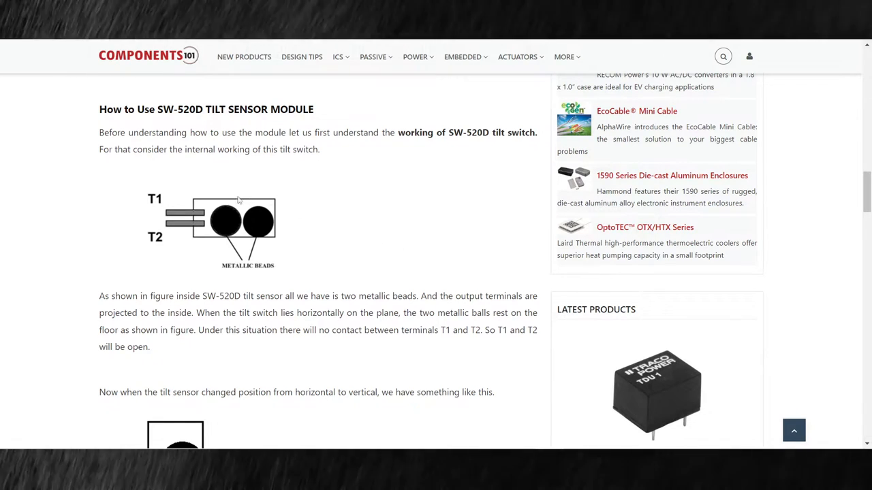
mouse_move(460, 135)
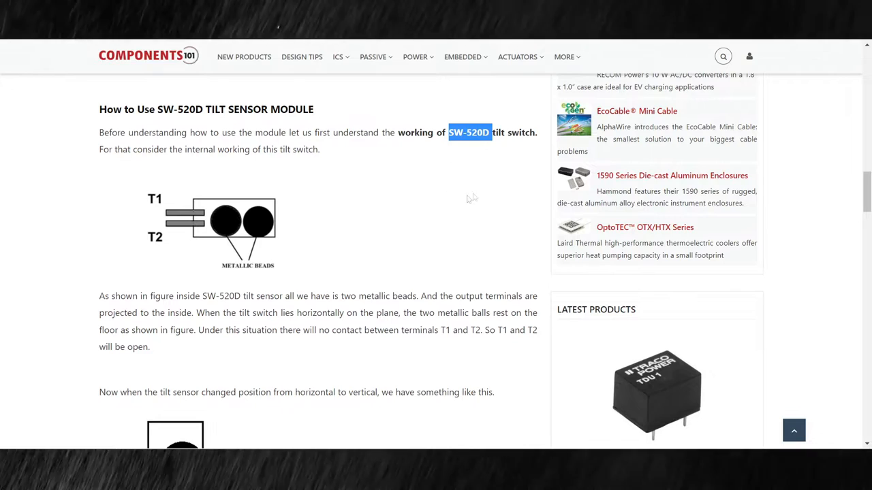
mouse_move(255, 209)
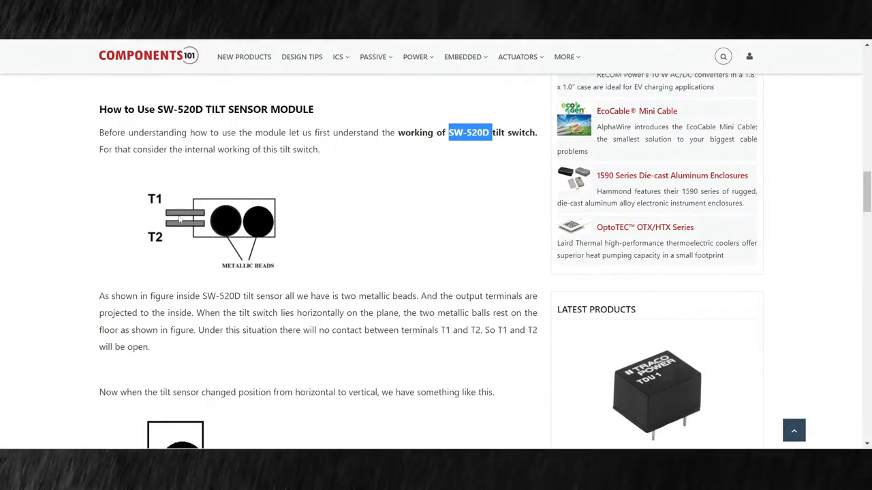
mouse_move(184, 218)
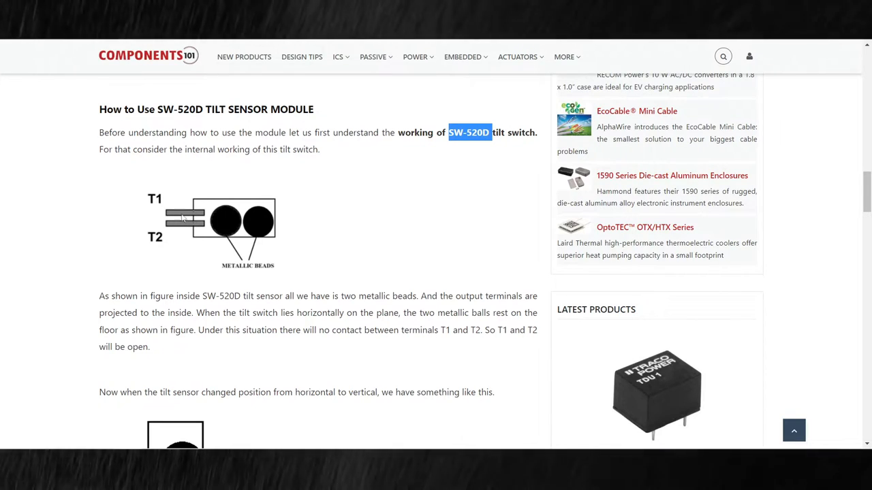
scroll(down, 3)
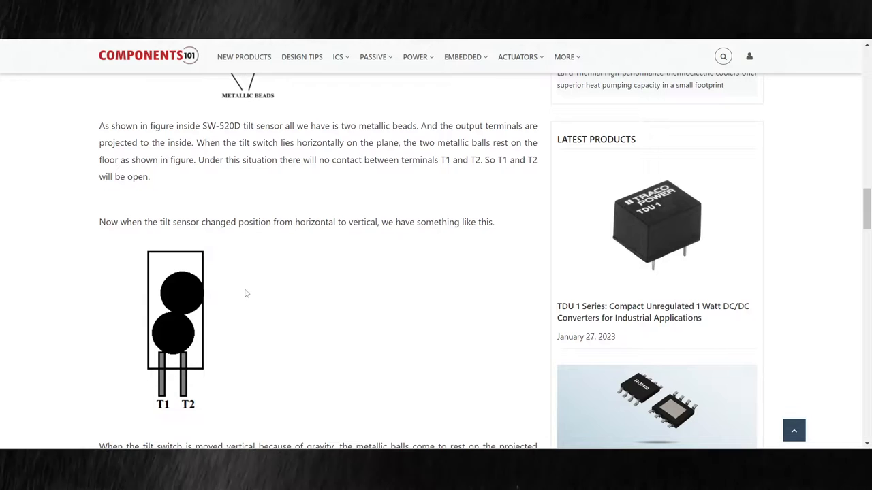
mouse_move(189, 364)
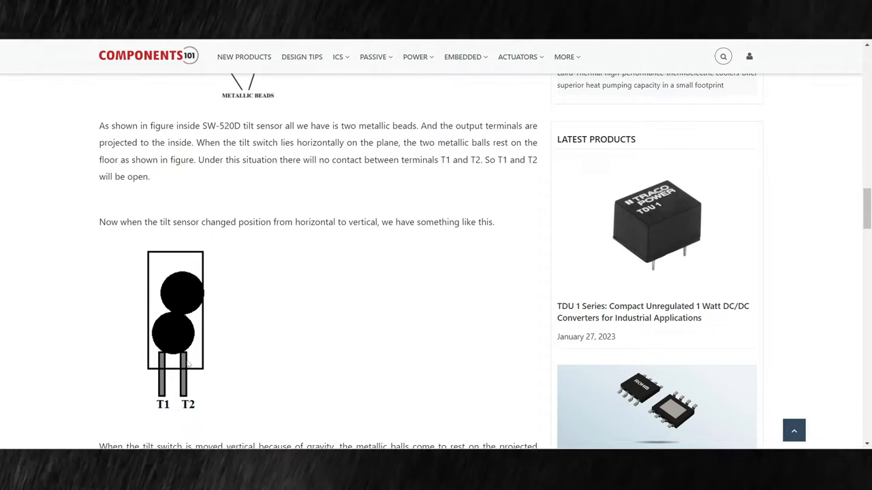
mouse_move(165, 349)
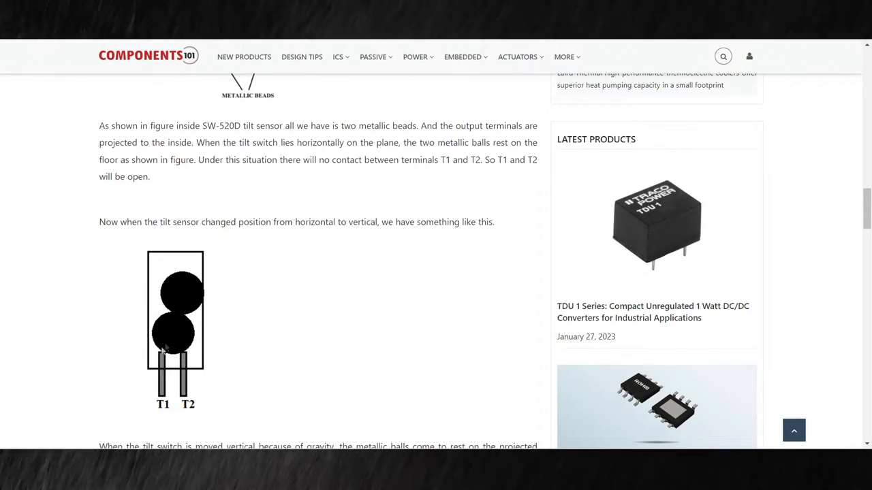
mouse_move(248, 347)
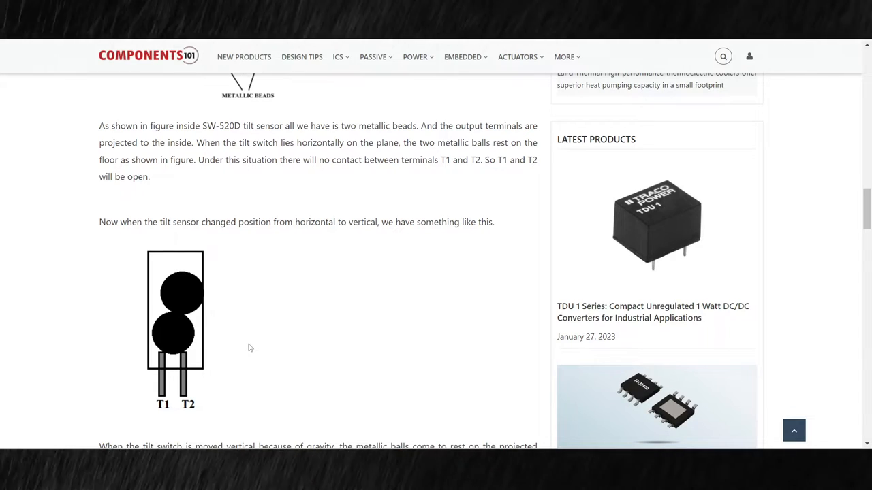
scroll(down, 3)
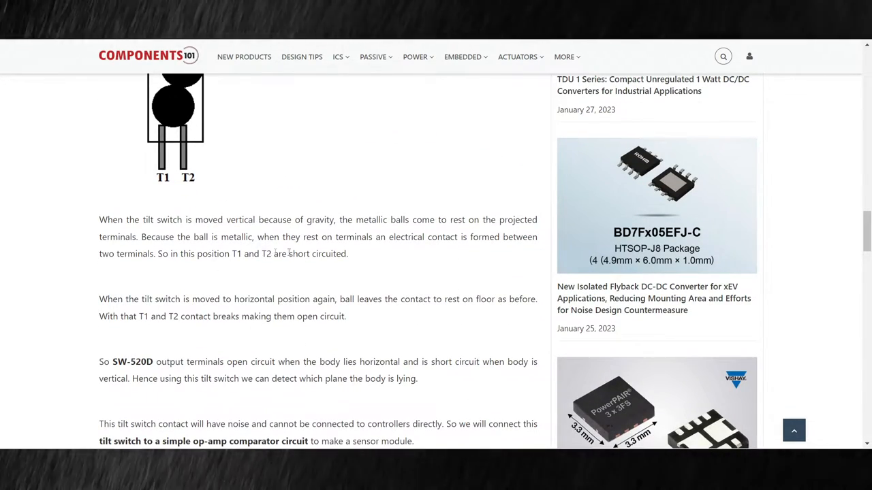
mouse_move(265, 304)
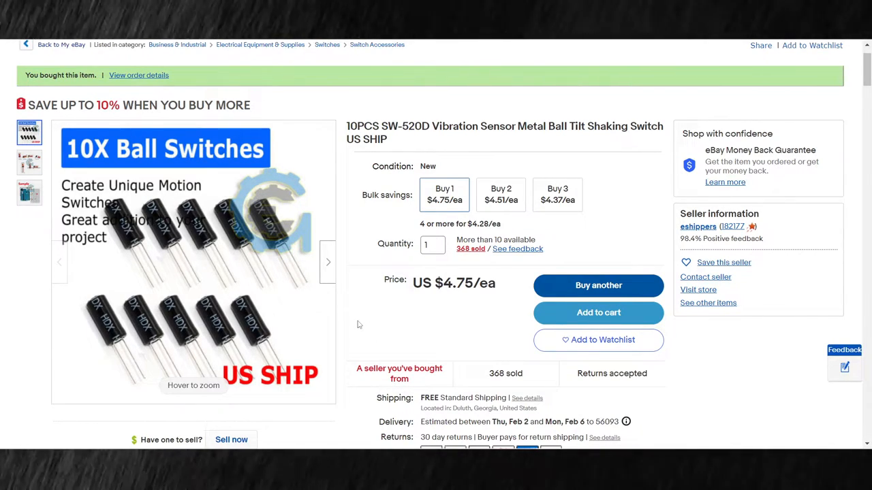
scroll(down, 3)
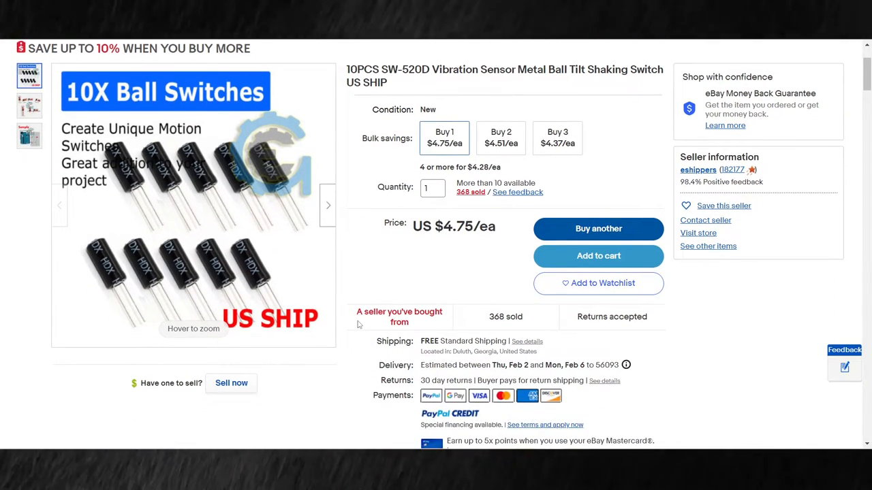
scroll(down, 3)
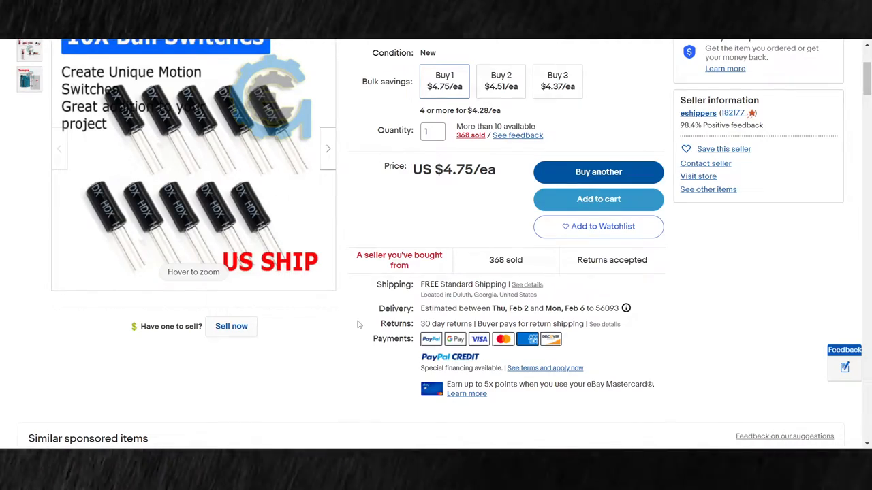
scroll(down, 3)
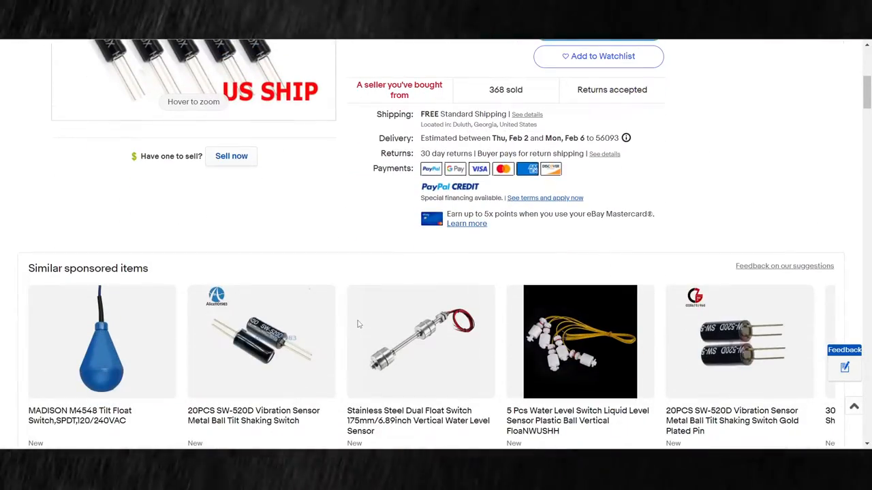
scroll(down, 3)
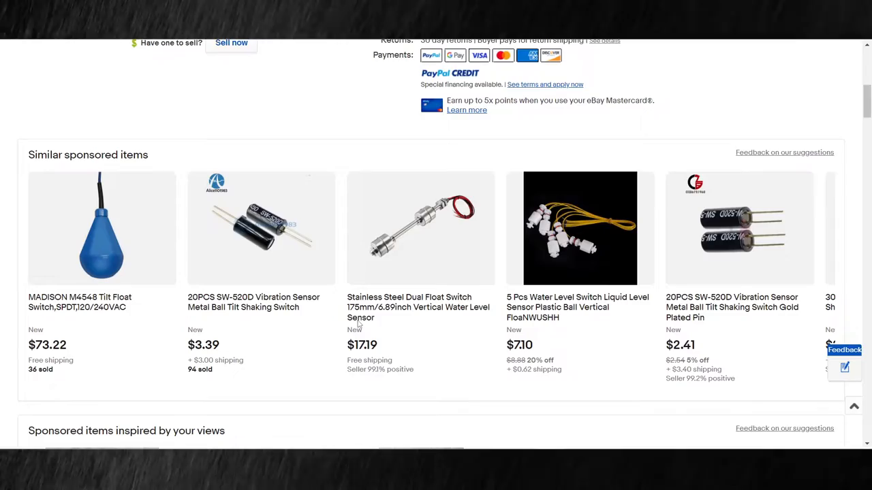